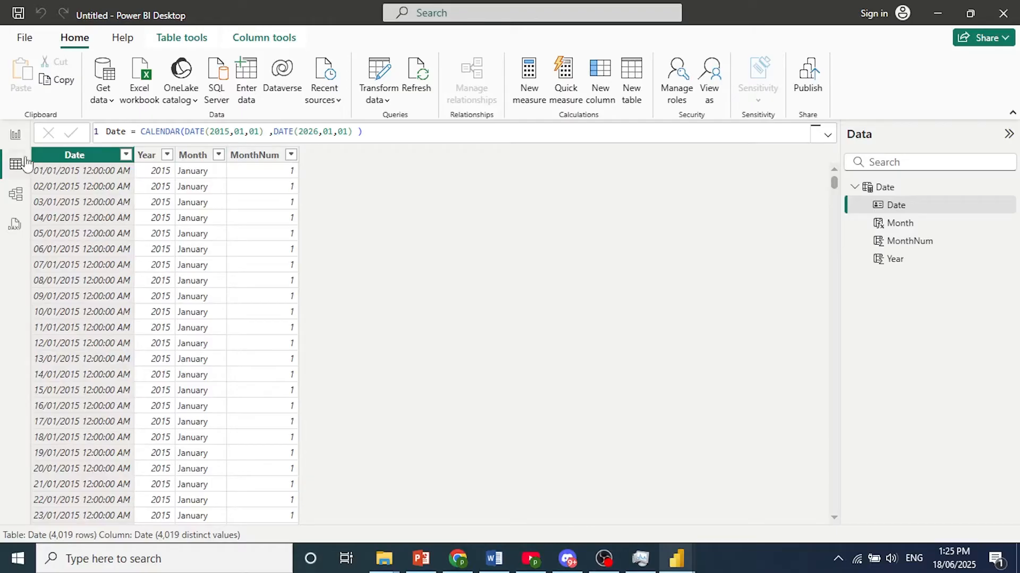
Create a Date Hierarchy from the Date column of the Date table.
click(854, 187)
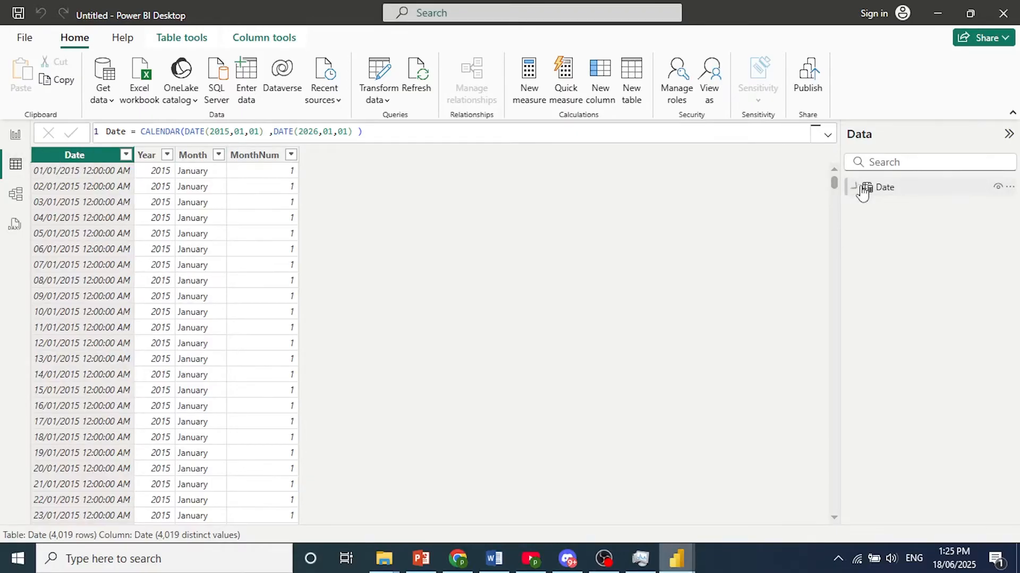
click(854, 186)
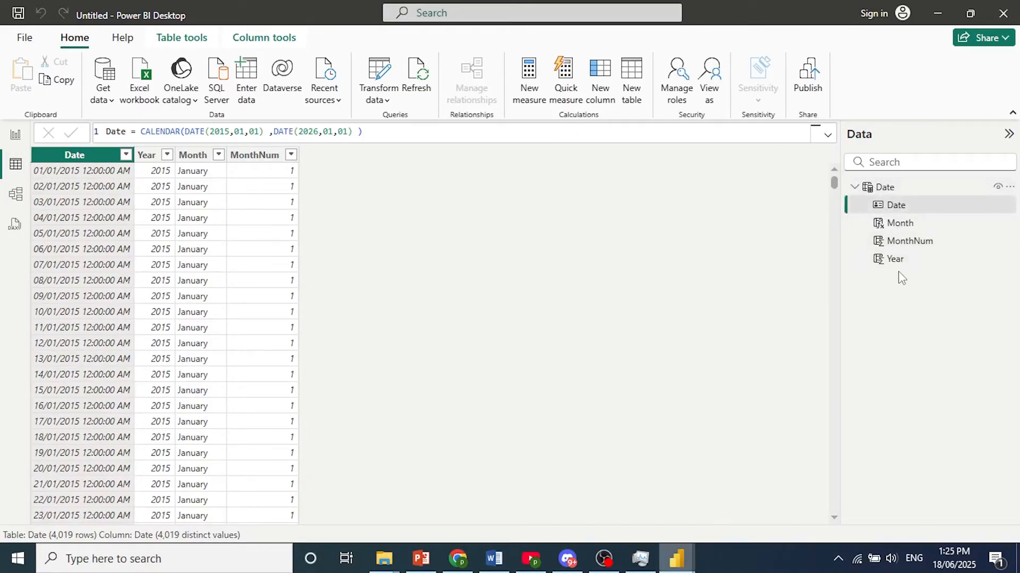
mouse_move(899, 223)
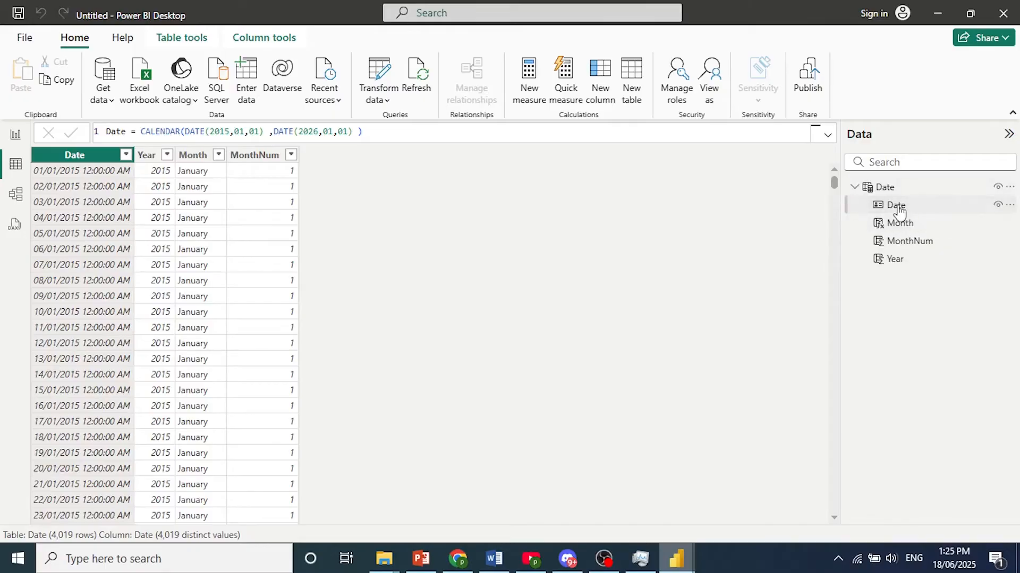
right_click(897, 205)
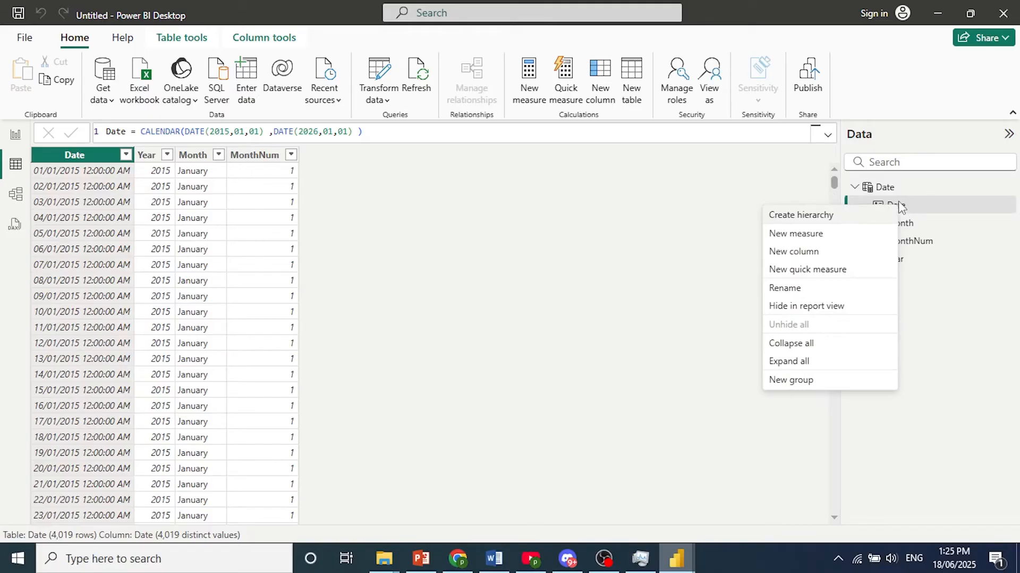
mouse_move(819, 225)
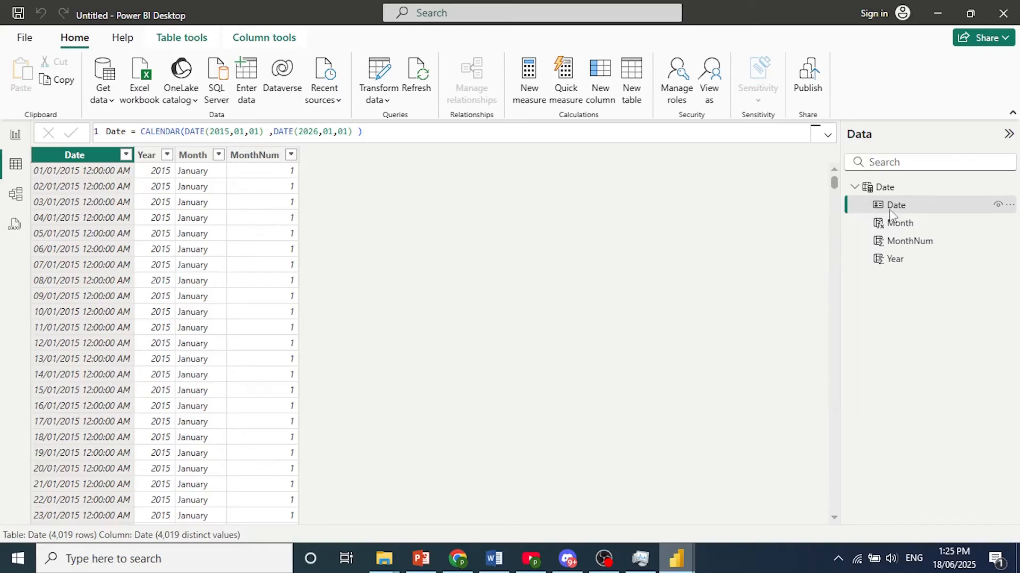
mouse_move(895, 205)
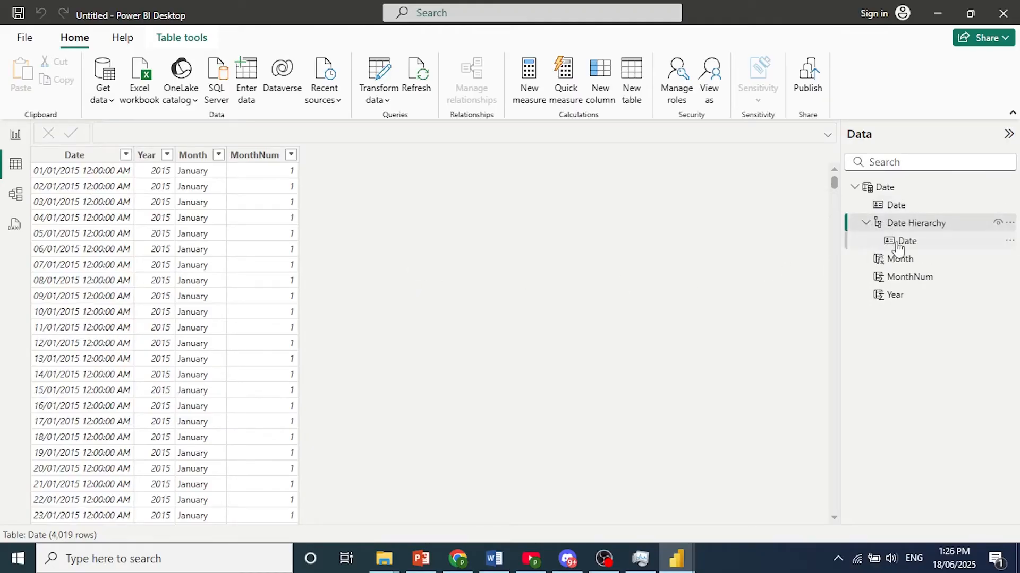
mouse_move(906, 241)
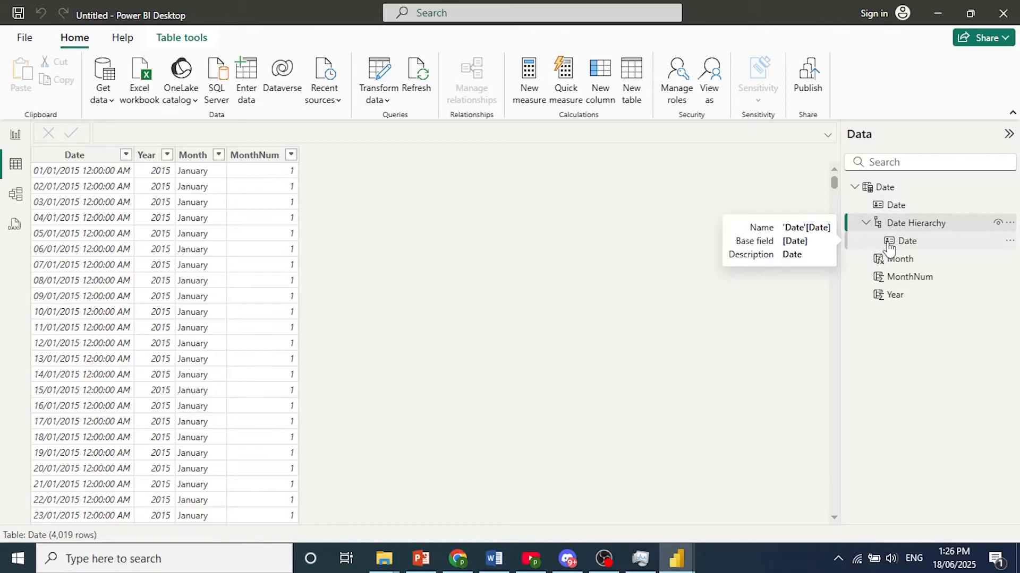
mouse_move(899, 258)
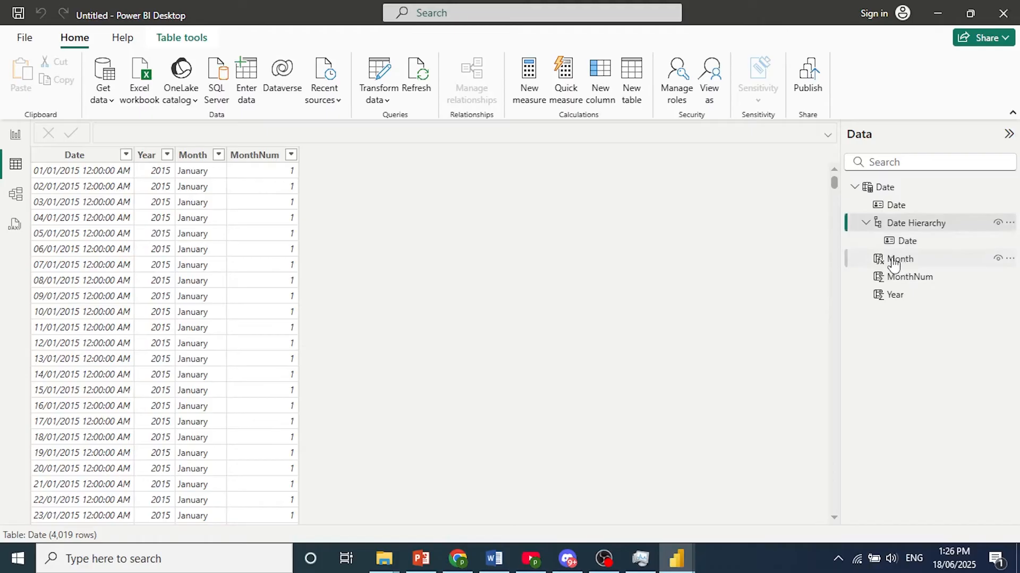
Add Month and MonthNum beneath Date as levels of the Date Hierarchy.
right_click(902, 260)
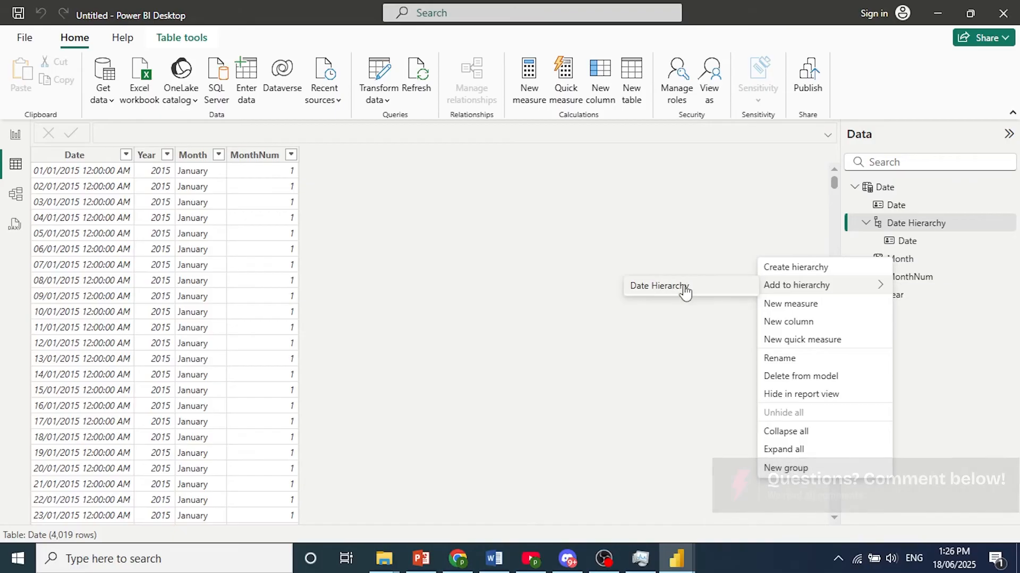
mouse_move(670, 293)
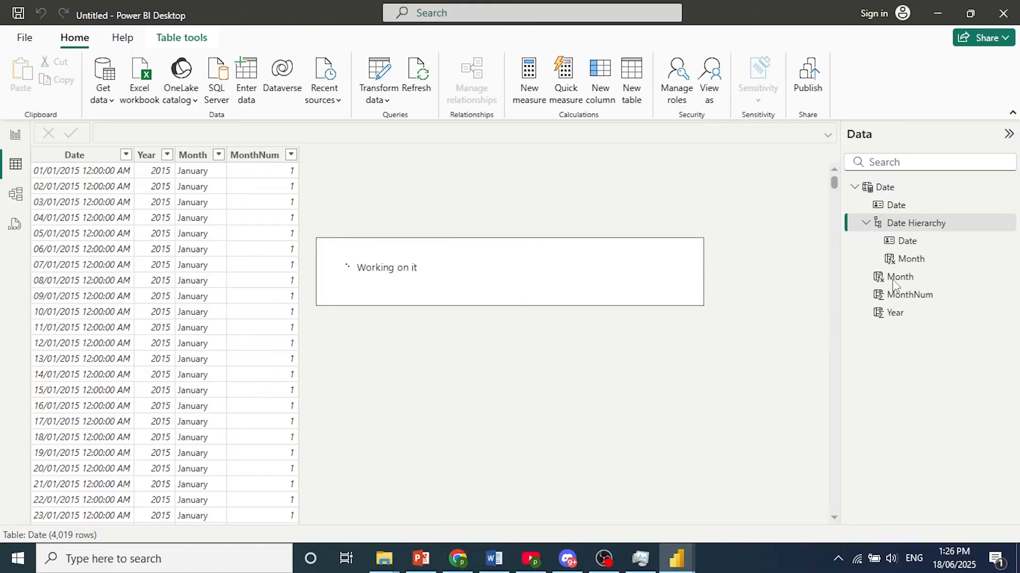
right_click(900, 277)
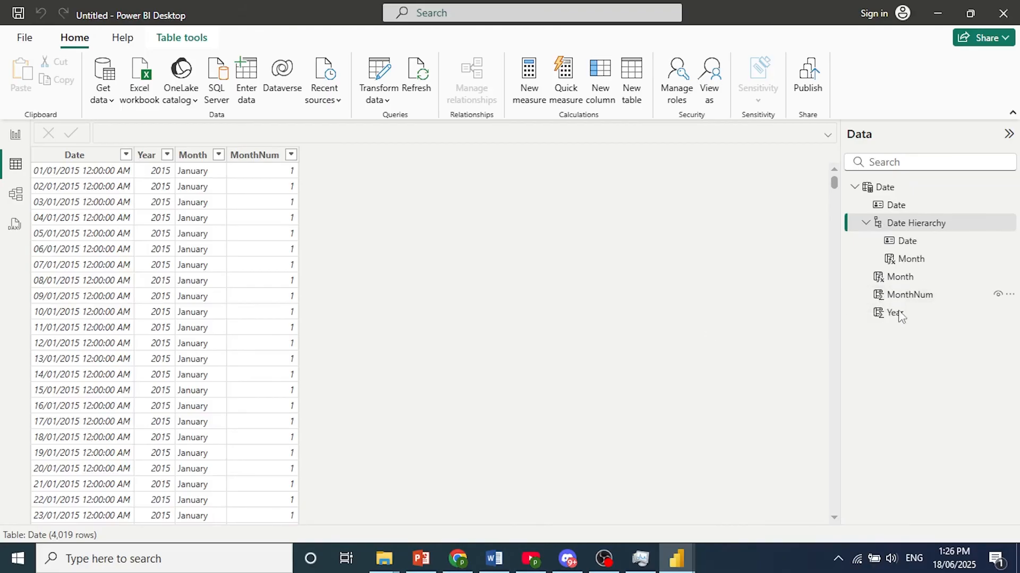
click(894, 312)
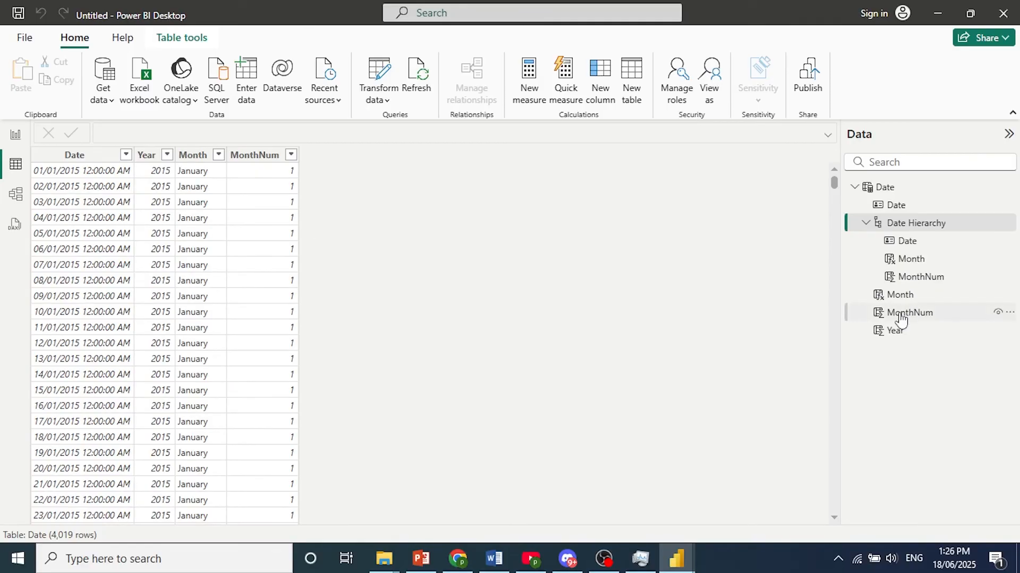
Add Year as the fourth level of the Date Hierarchy.
right_click(909, 313)
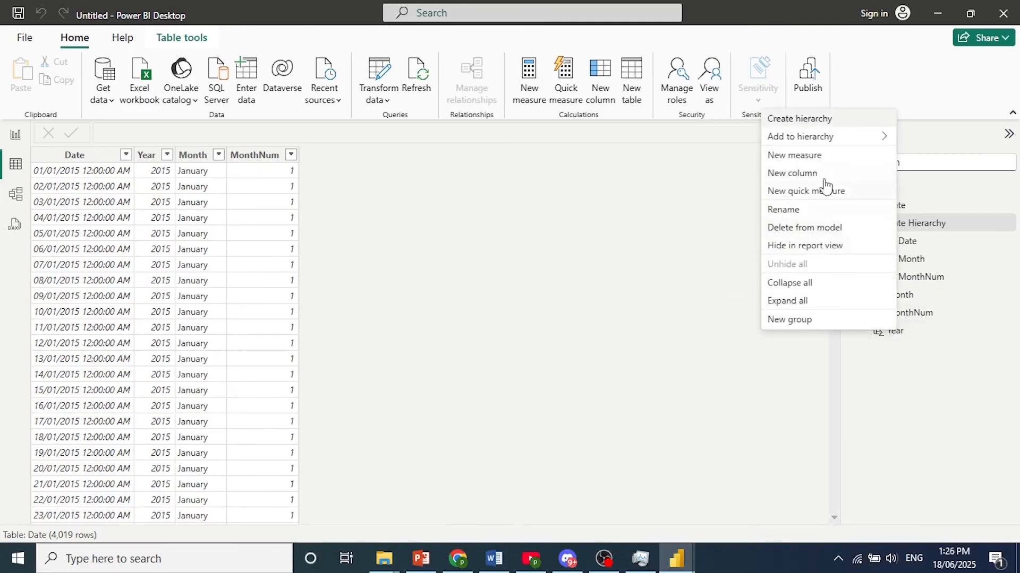
click(799, 118)
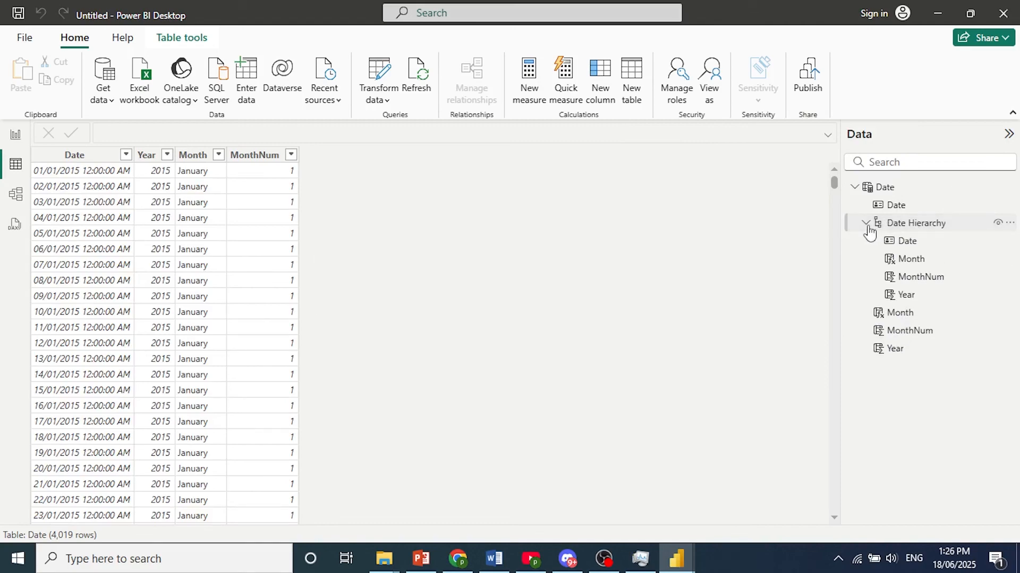
click(914, 223)
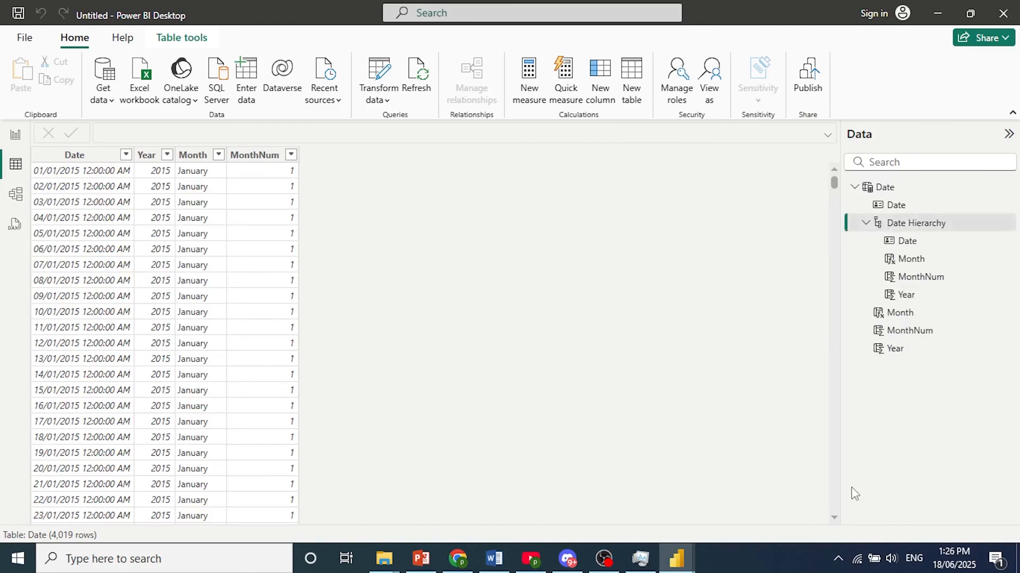